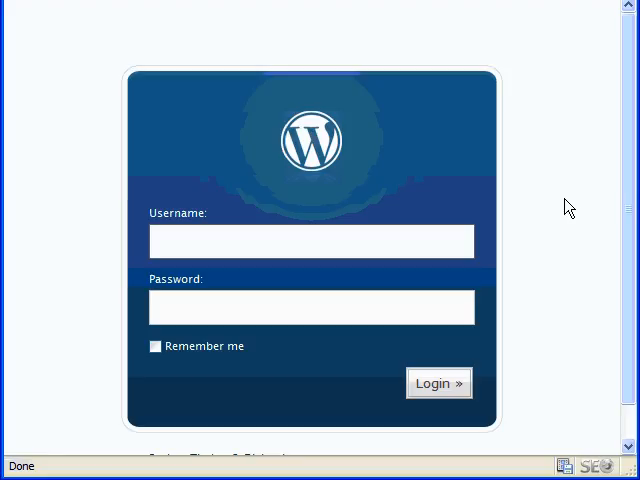
Sign in to the WordPress admin area and head to the Write screen from the dashboard
{"action": "left_click", "coordinate": [312, 240]}
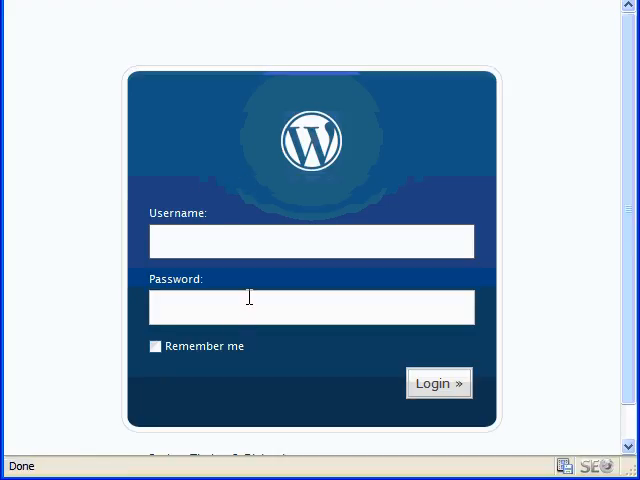
{"action": "mouse_move", "coordinate": [368, 350]}
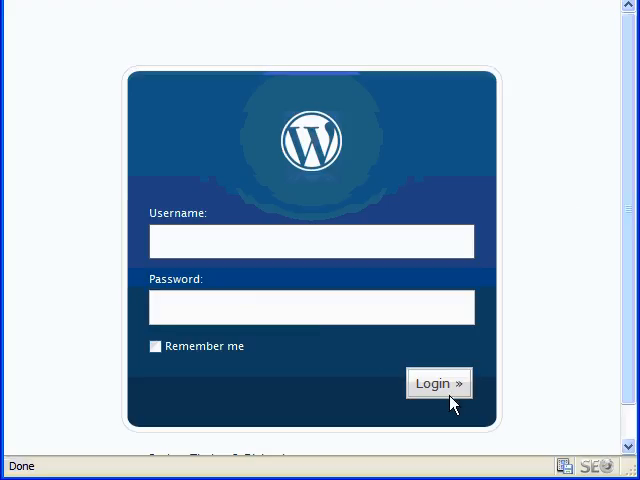
{"action": "left_click", "coordinate": [312, 240]}
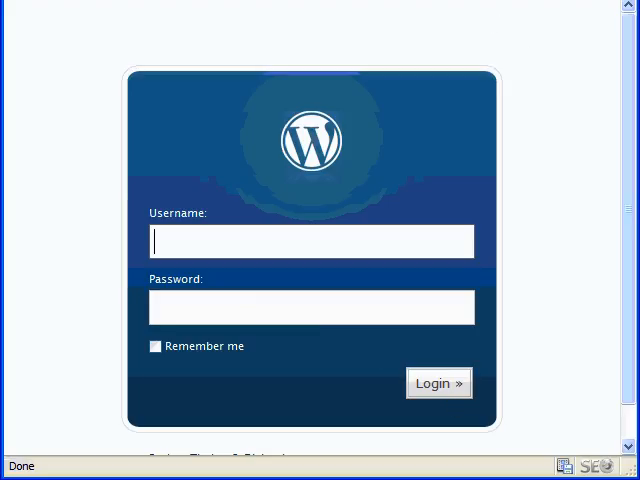
{"action": "left_click", "coordinate": [438, 384]}
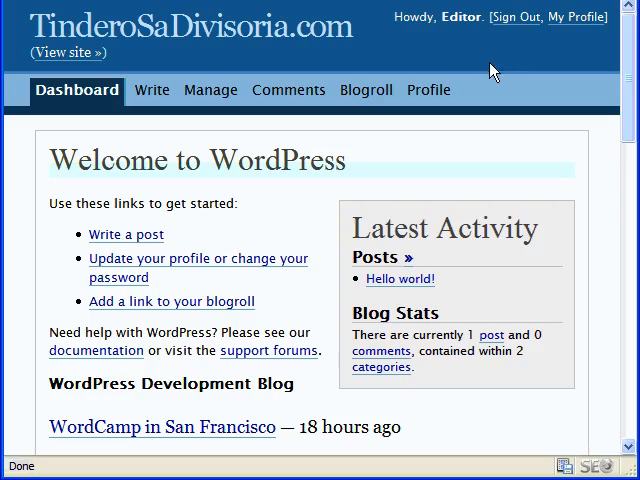
{"action": "mouse_move", "coordinate": [472, 38]}
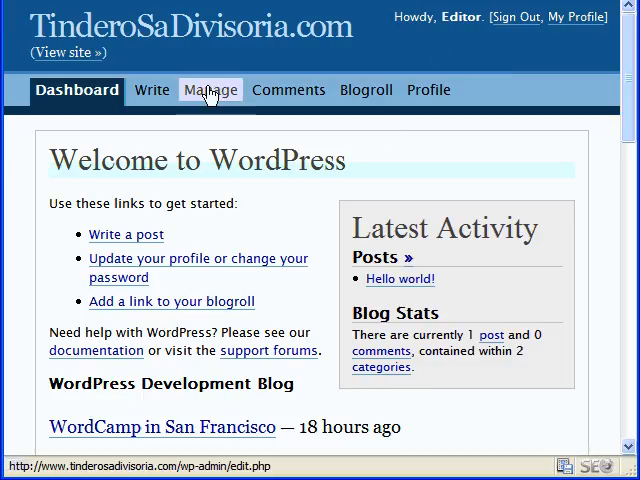
{"action": "mouse_move", "coordinate": [540, 96]}
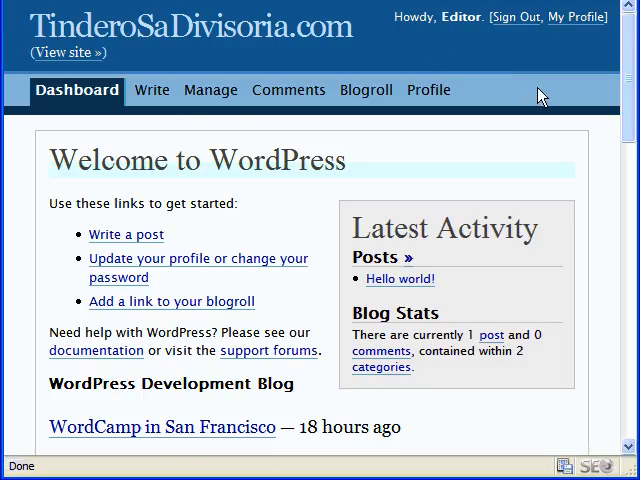
{"action": "mouse_move", "coordinate": [510, 94]}
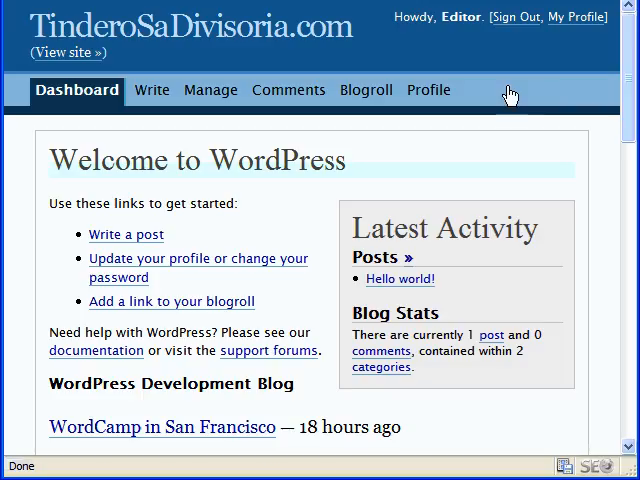
{"action": "mouse_move", "coordinate": [152, 90]}
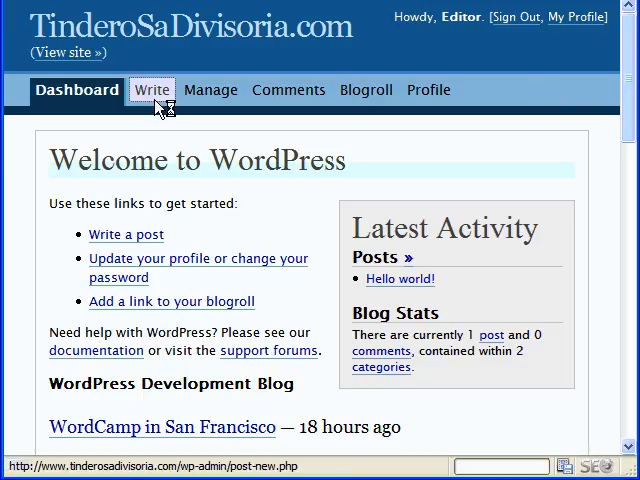
{"action": "left_click", "coordinate": [152, 90]}
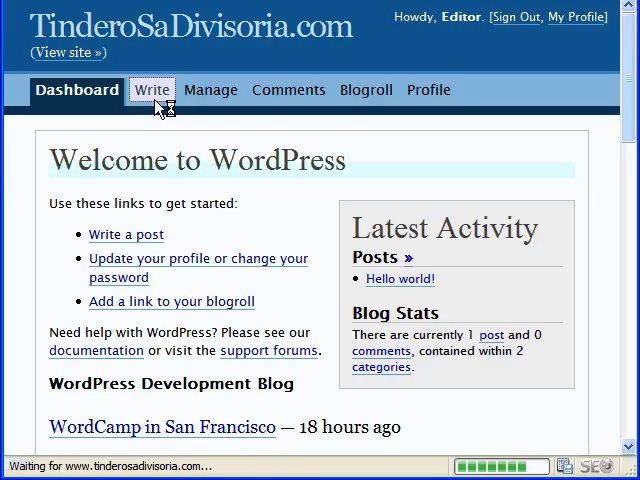
Bring up the Write Post editor with the cursor placed in the empty Title field
{"action": "left_click", "coordinate": [152, 88]}
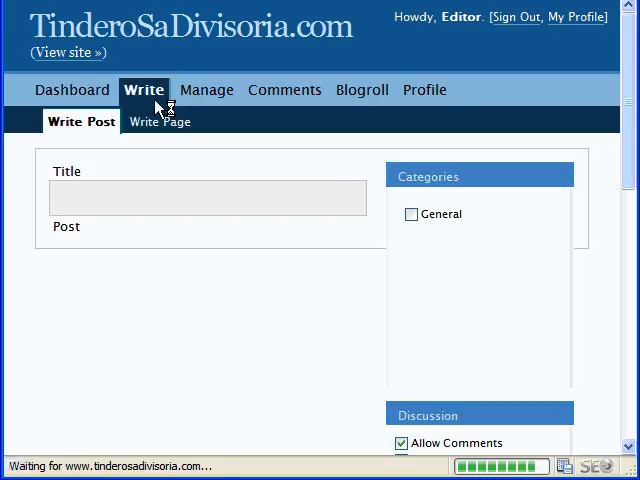
{"action": "left_click", "coordinate": [80, 120]}
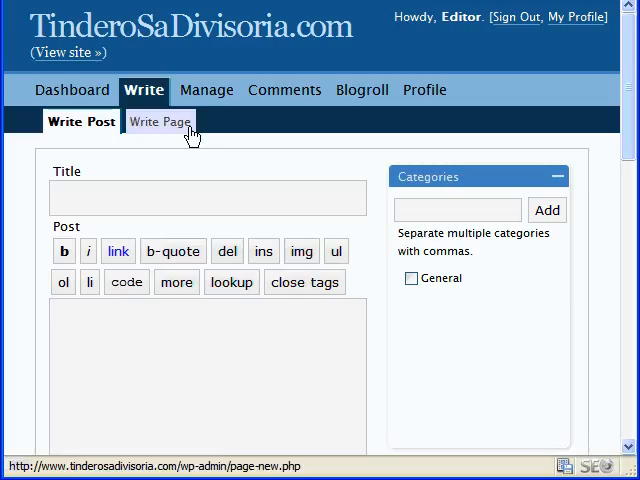
{"action": "mouse_move", "coordinate": [178, 138]}
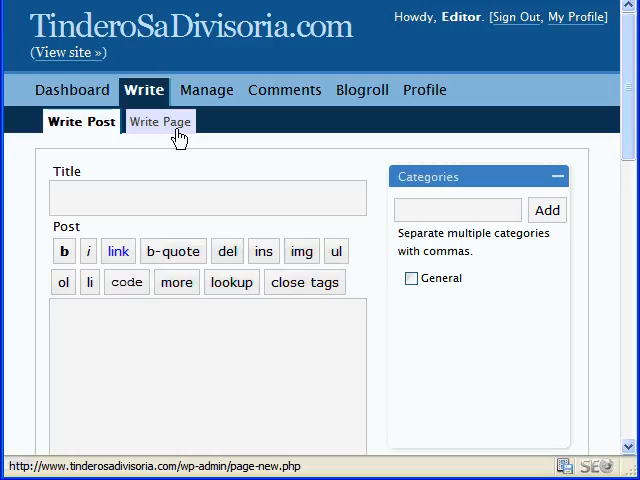
{"action": "left_click", "coordinate": [80, 120]}
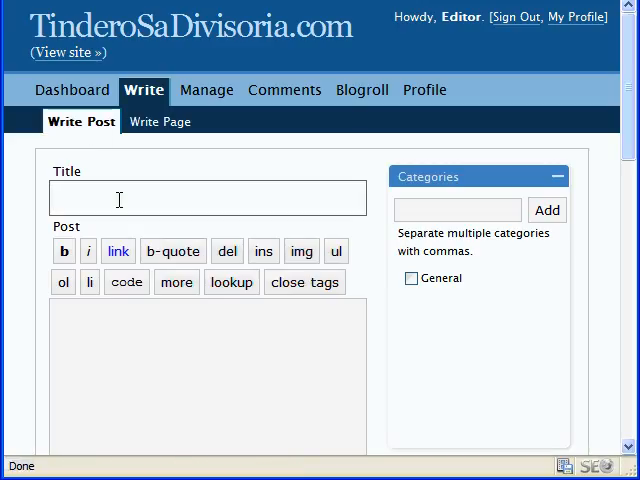
Title the post 'Test Post' and write the introductory teaser paragraph in the body
{"action": "type", "text": "Te"}
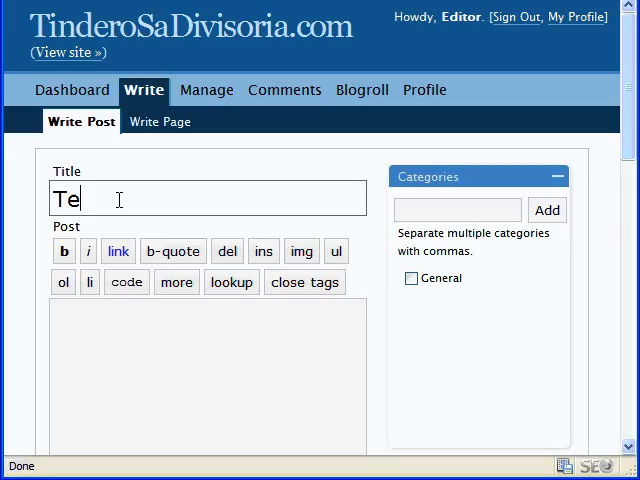
{"action": "type", "text": "st Post"}
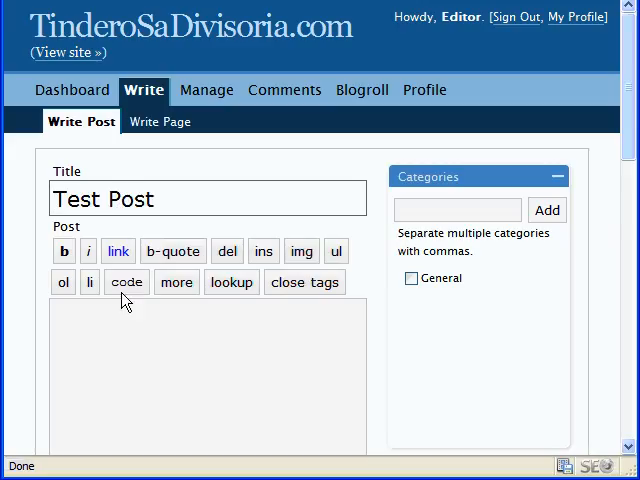
{"action": "type", "text": "YOu ca"}
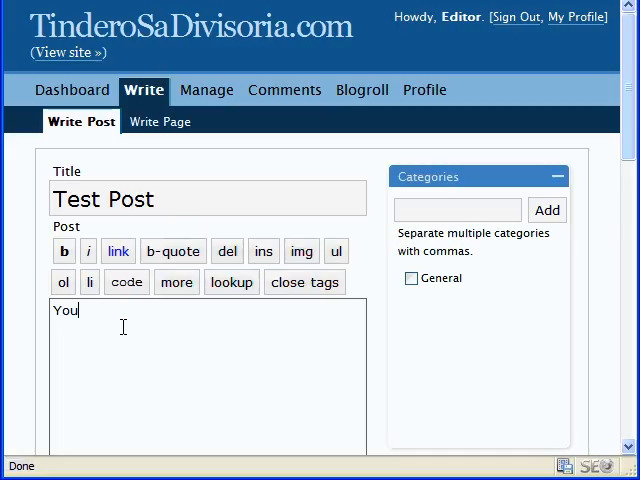
{"action": "type", "text": "can write her"}
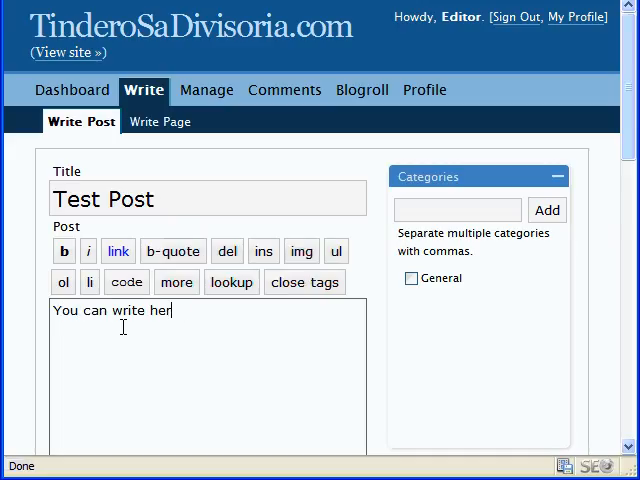
{"action": "type", "text": "your introducto"}
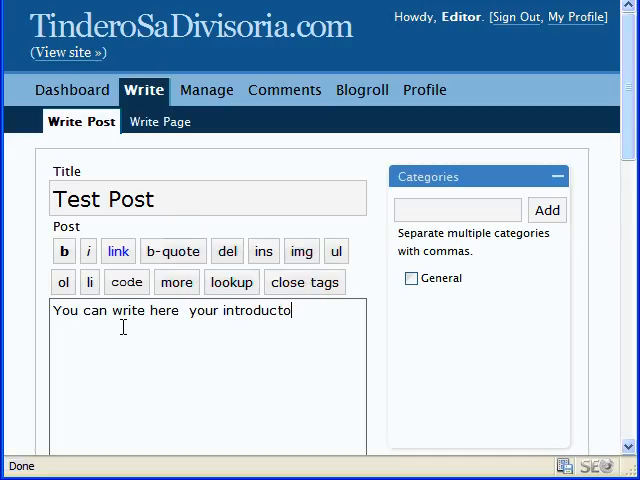
{"action": "type", "text": "ry paragraph. A teas"}
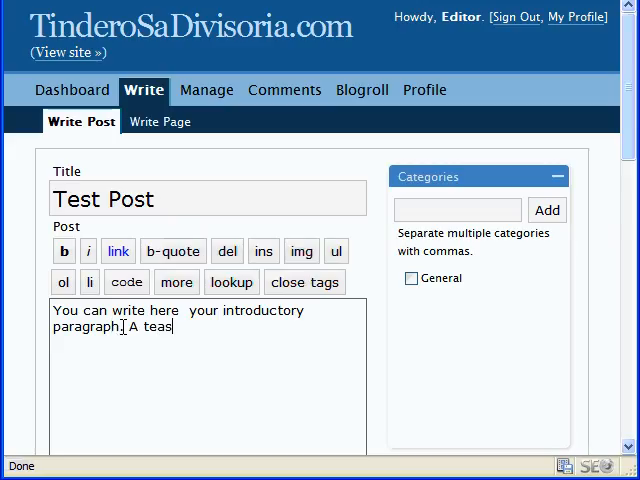
{"action": "type", "text": "er, if you will."}
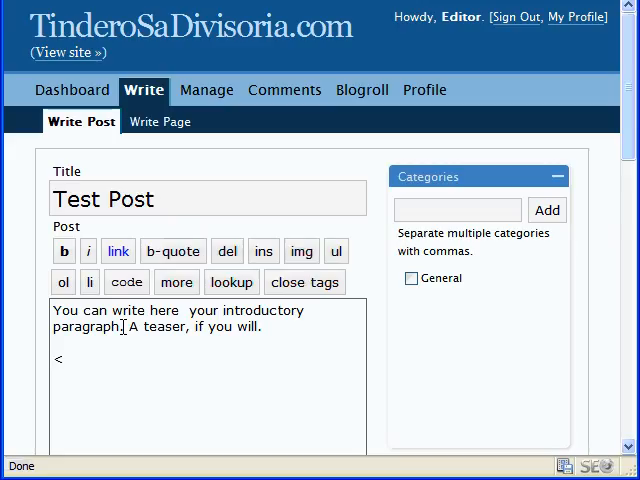
Insert a <!--more--> tag followed by 'And the rest of your post is typed here.'
{"action": "type", "text": "!--m"}
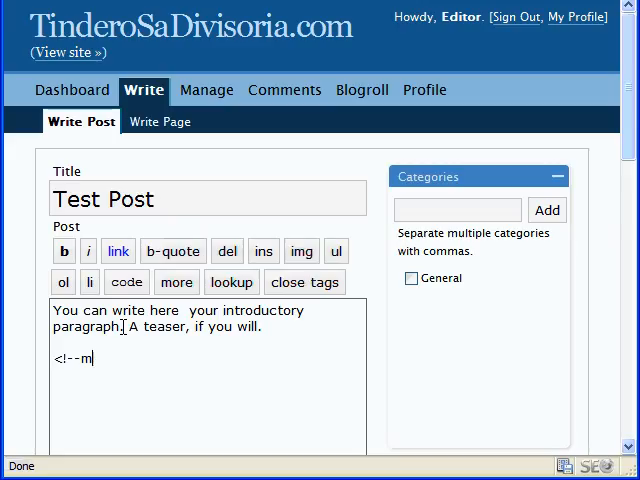
{"action": "type", "text": "ore-->"}
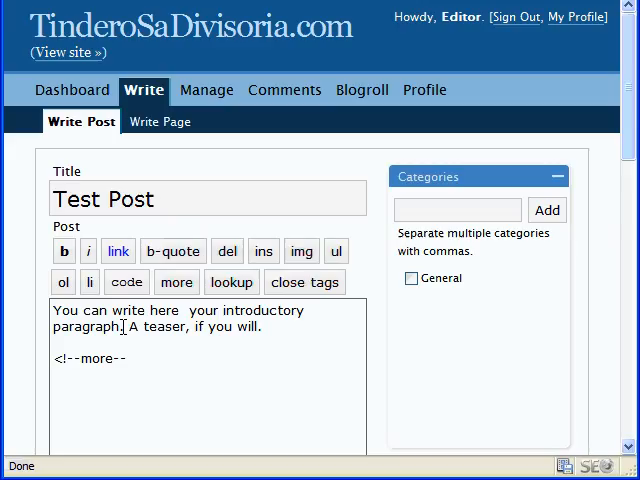
{"action": "type", "text": "A"}
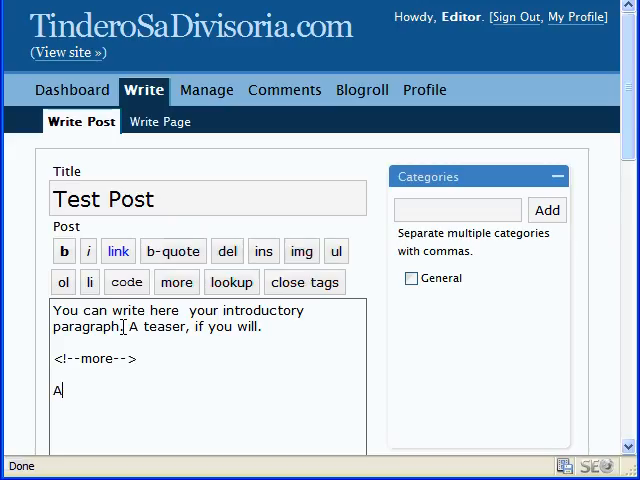
{"action": "type", "text": "nd ther"}
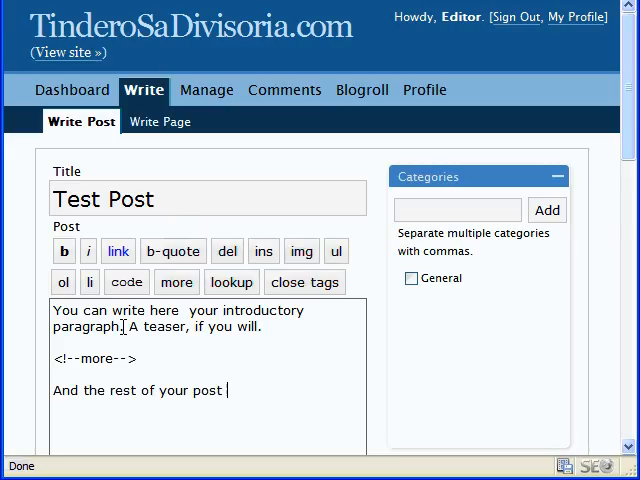
{"action": "type", "text": "is typed here."}
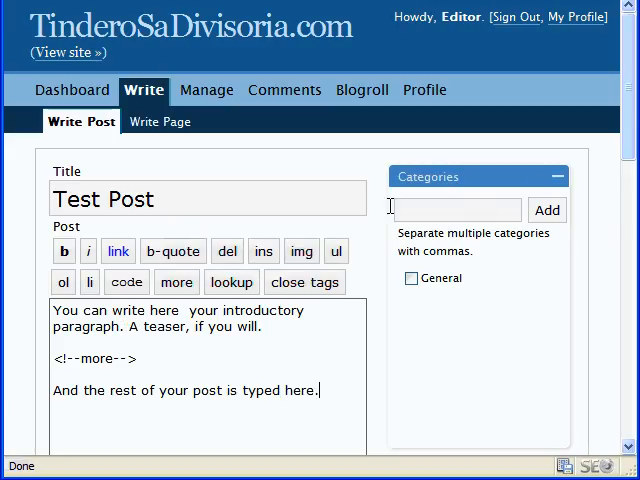
Enter 'New Category' in the Categories box's new category field and select the name
{"action": "left_click", "coordinate": [410, 278]}
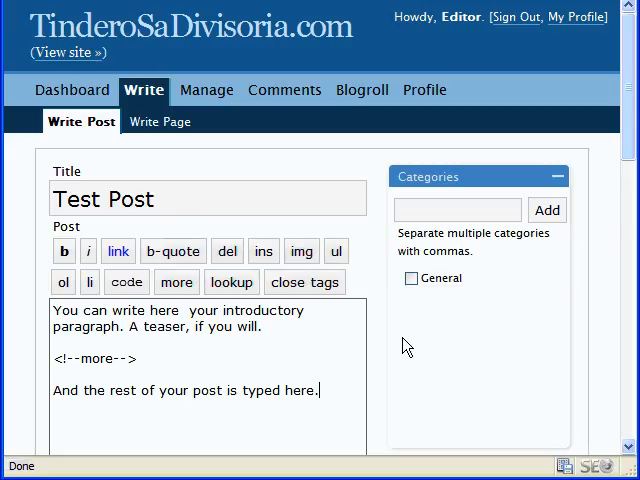
{"action": "mouse_move", "coordinate": [420, 302]}
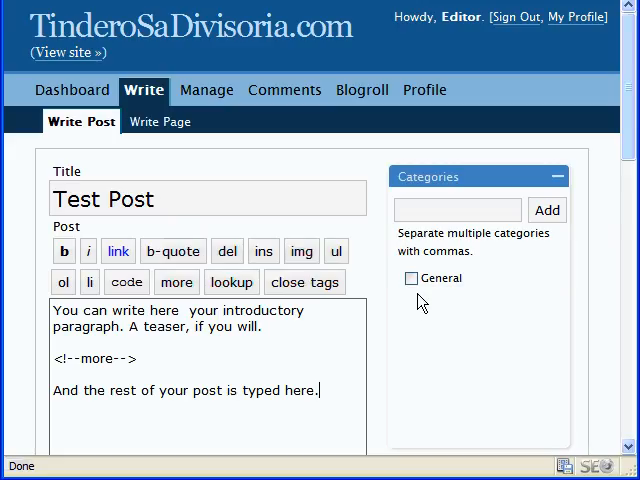
{"action": "left_click", "coordinate": [456, 208]}
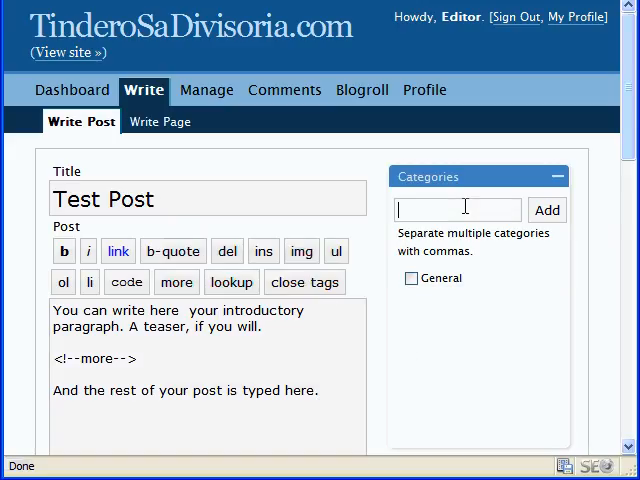
{"action": "type", "text": "New Category"}
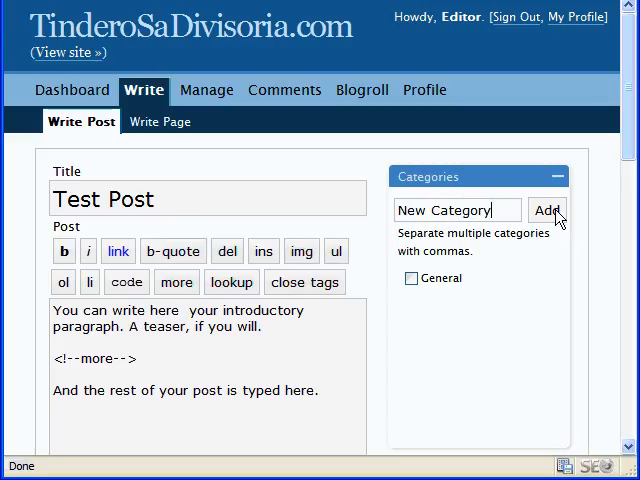
{"action": "triple_click", "coordinate": [456, 210]}
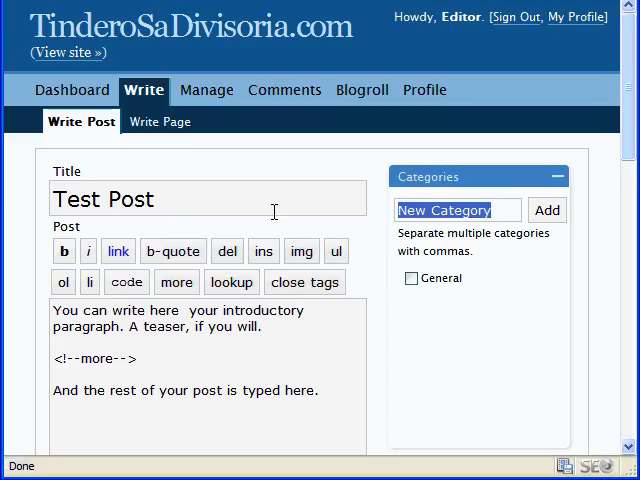
{"action": "scroll", "scroll_direction": "down", "scroll_amount": 3}
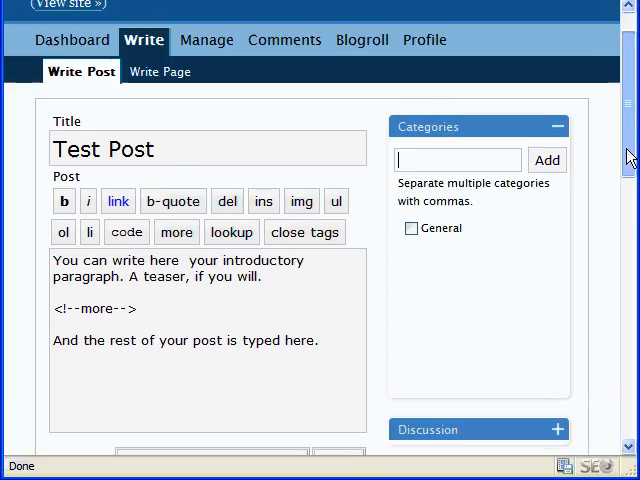
{"action": "scroll", "scroll_direction": "down", "scroll_amount": 3}
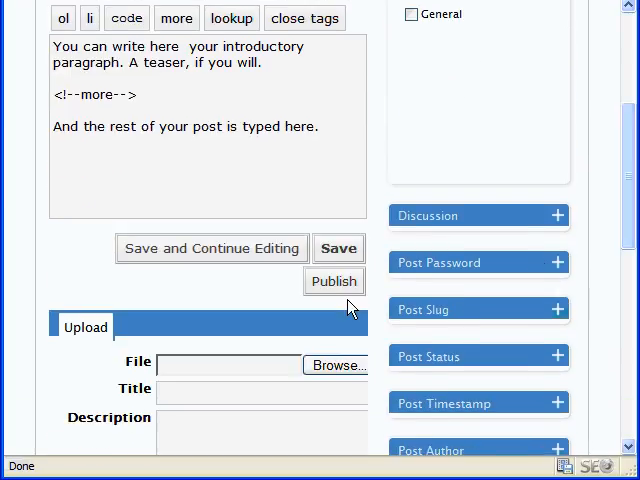
{"action": "mouse_move", "coordinate": [212, 256]}
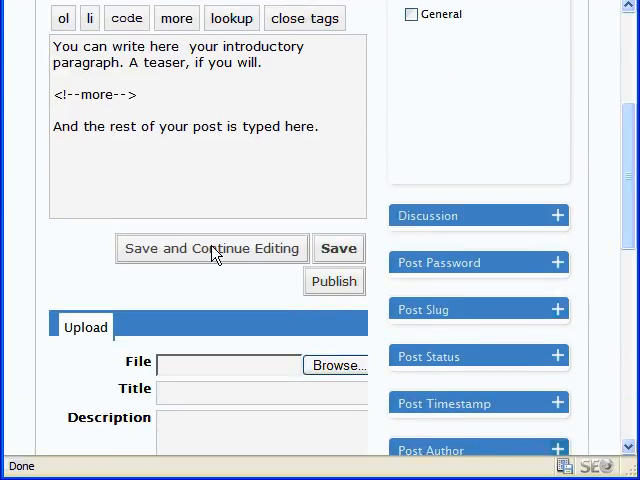
{"action": "mouse_move", "coordinate": [344, 256]}
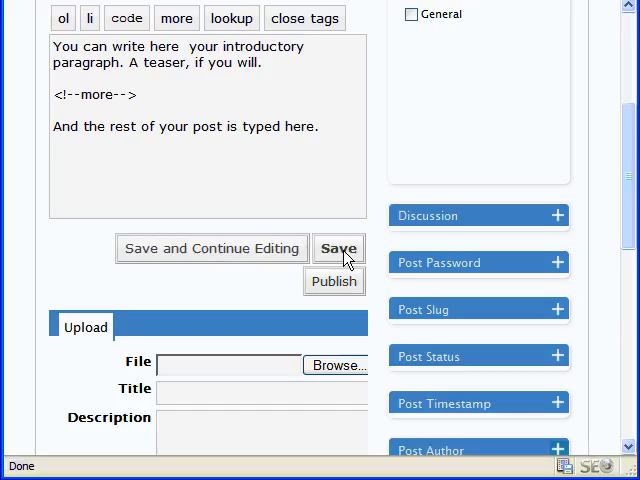
{"action": "mouse_move", "coordinate": [332, 278]}
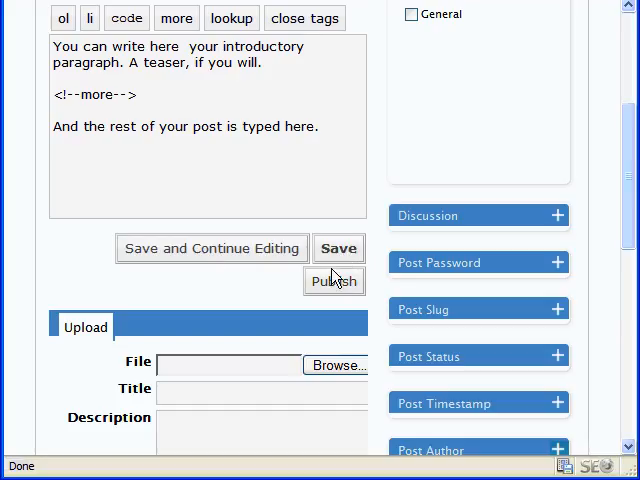
{"action": "mouse_move", "coordinate": [334, 292]}
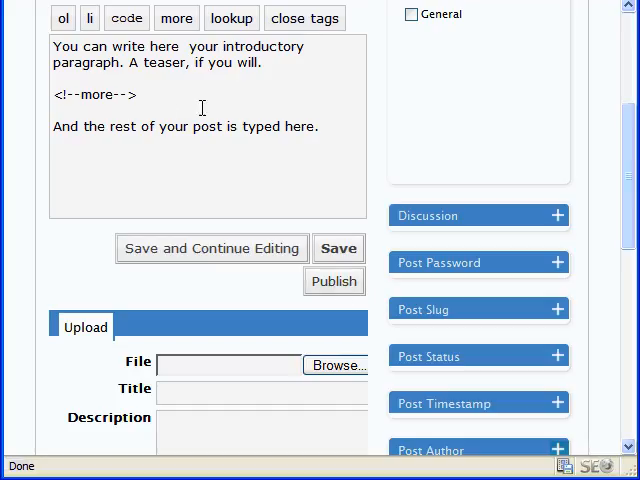
{"action": "mouse_move", "coordinate": [352, 296]}
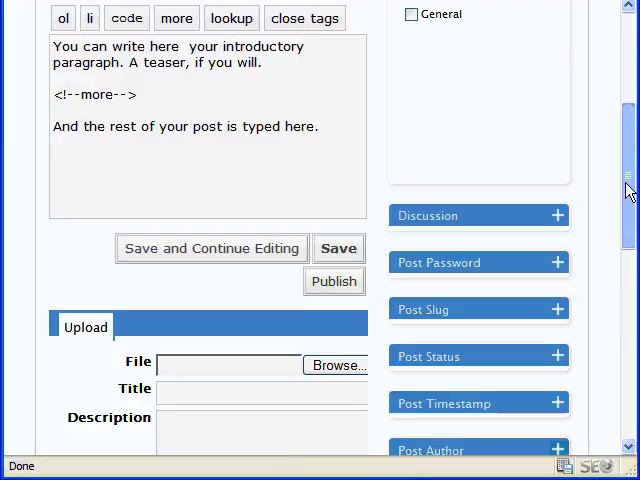
{"action": "scroll", "scroll_direction": "up", "scroll_amount": 3}
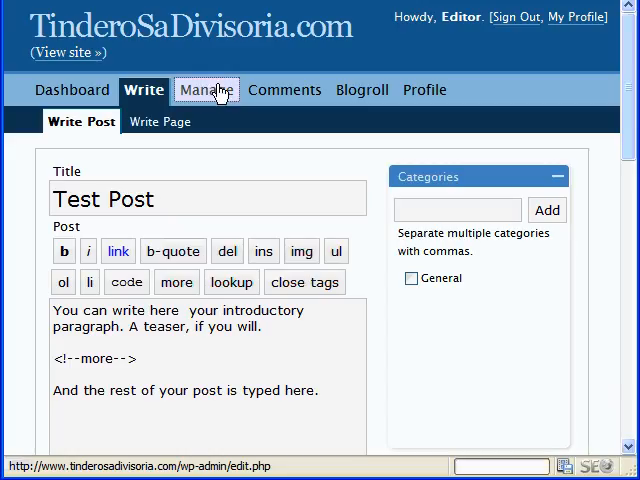
View the Manage list of the last 15 posts, showing 'Hello world!' filed under General
{"action": "left_click", "coordinate": [204, 88]}
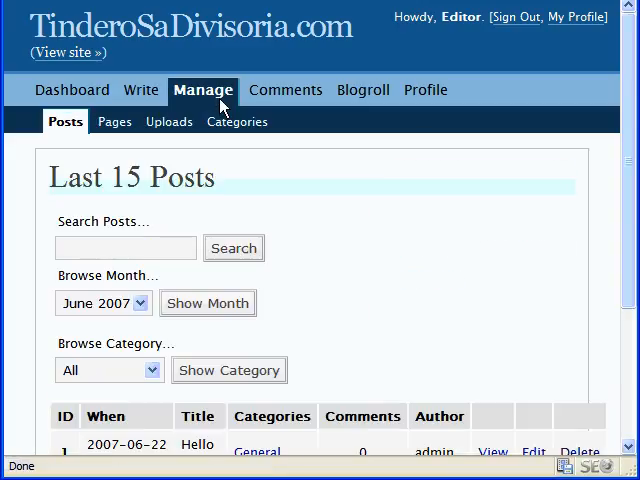
{"action": "scroll", "scroll_direction": "down", "scroll_amount": 3}
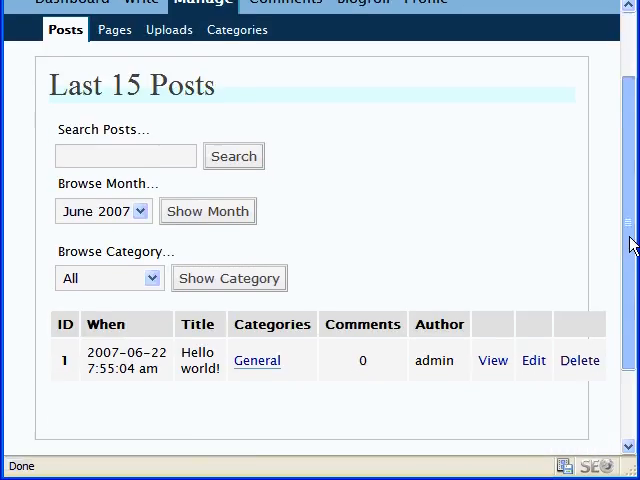
{"action": "scroll", "scroll_direction": "down", "scroll_amount": 3}
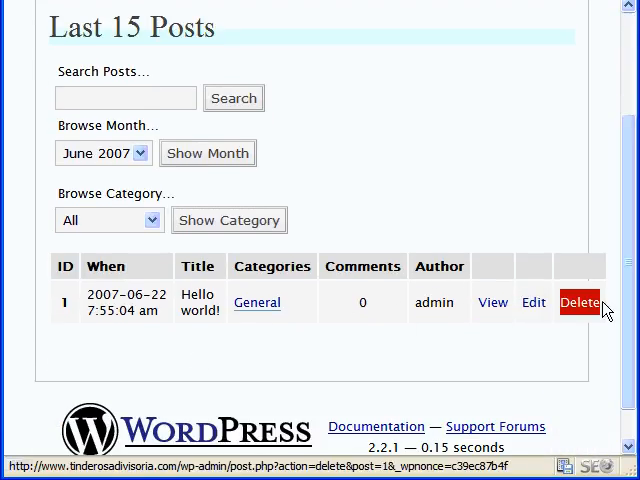
{"action": "scroll", "scroll_direction": "up", "scroll_amount": 3}
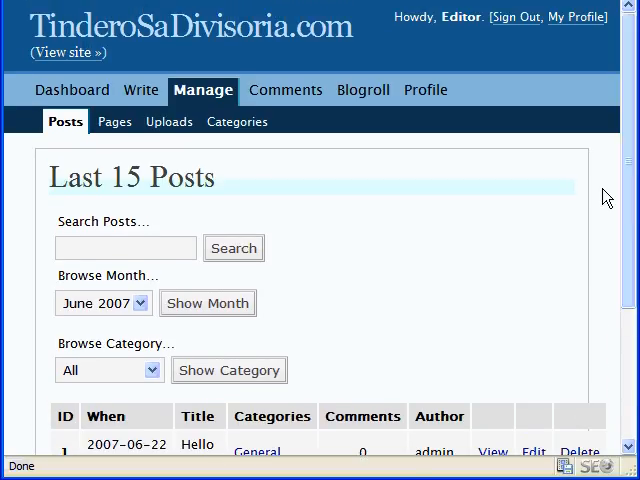
{"action": "mouse_move", "coordinate": [558, 108]}
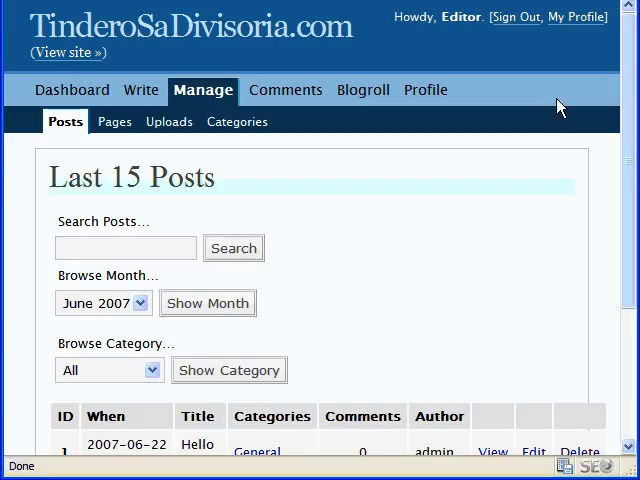
{"action": "mouse_move", "coordinate": [516, 16]}
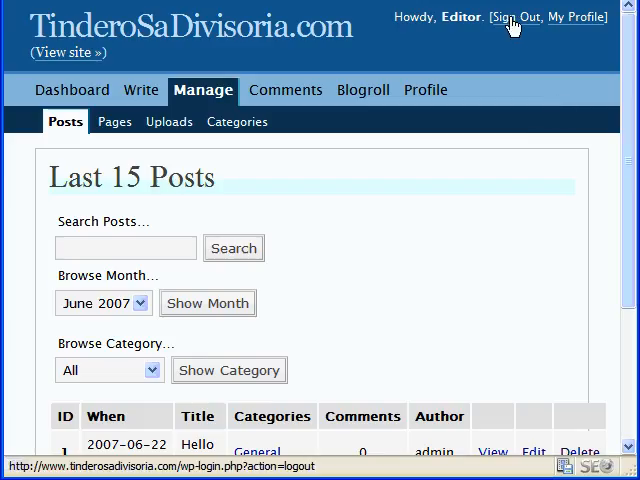
{"action": "mouse_move", "coordinate": [516, 16]}
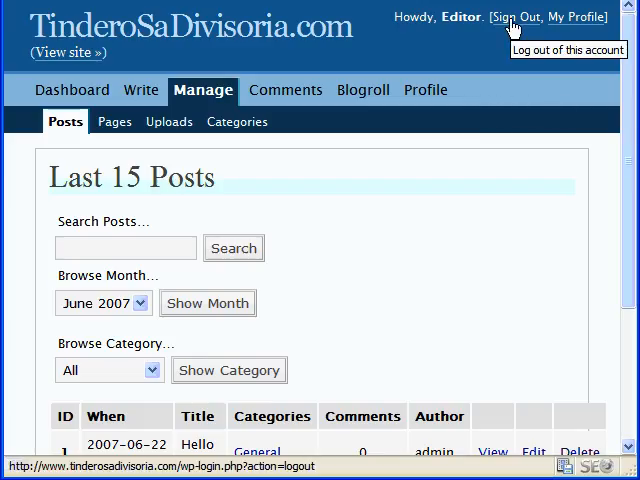
{"action": "mouse_move", "coordinate": [510, 28]}
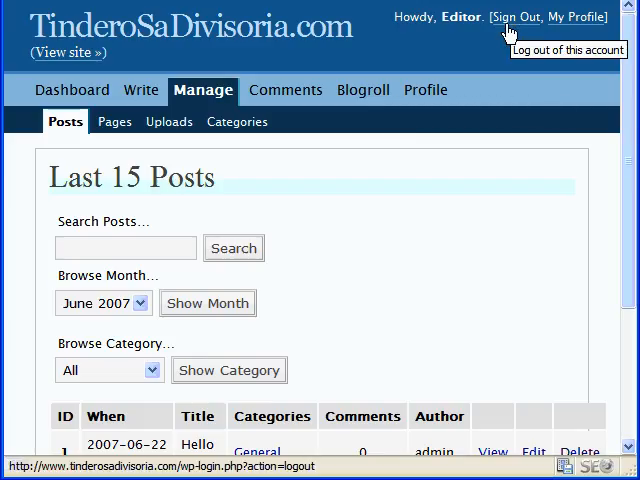
{"action": "mouse_move", "coordinate": [500, 54]}
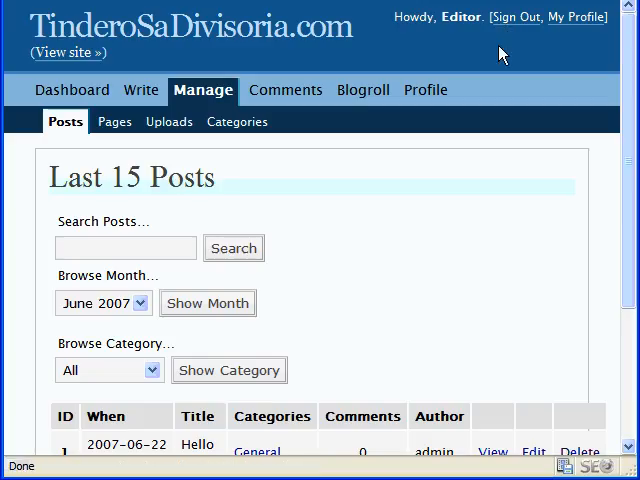